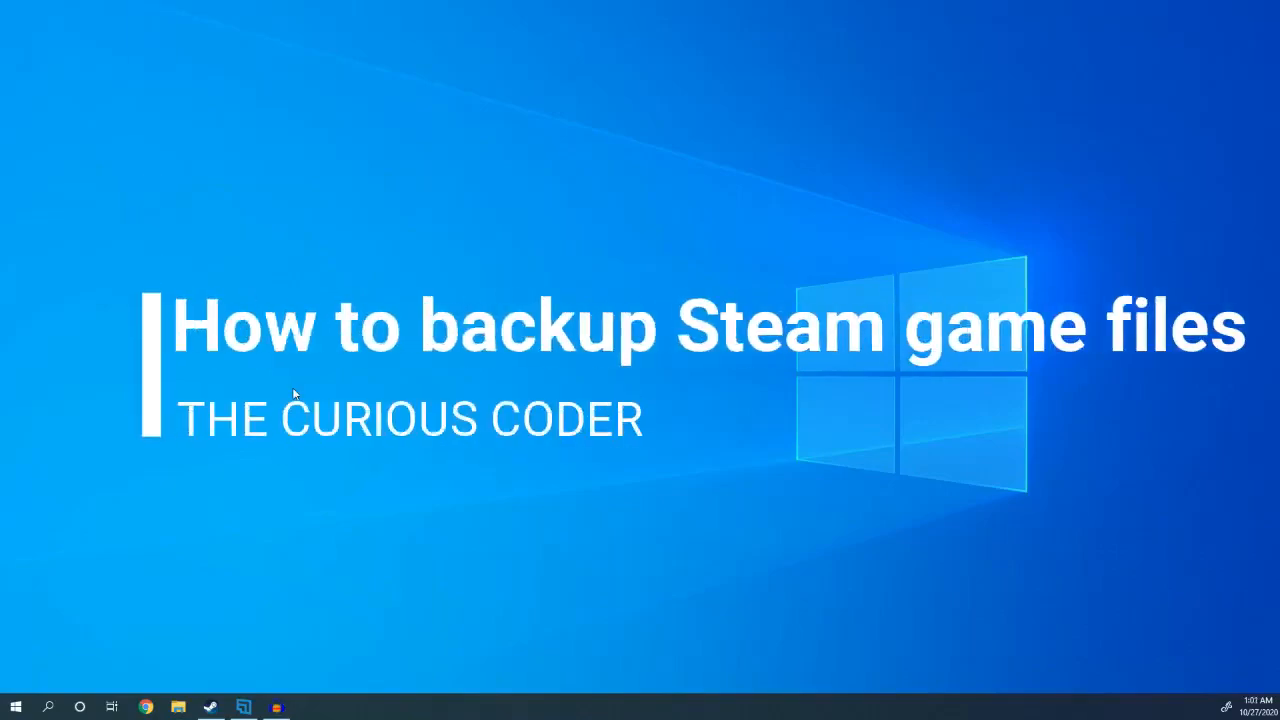
- Browse the Majesty 2, Portal 2 and Osmos library pages, then close Steam to the desktop
click(210, 706)
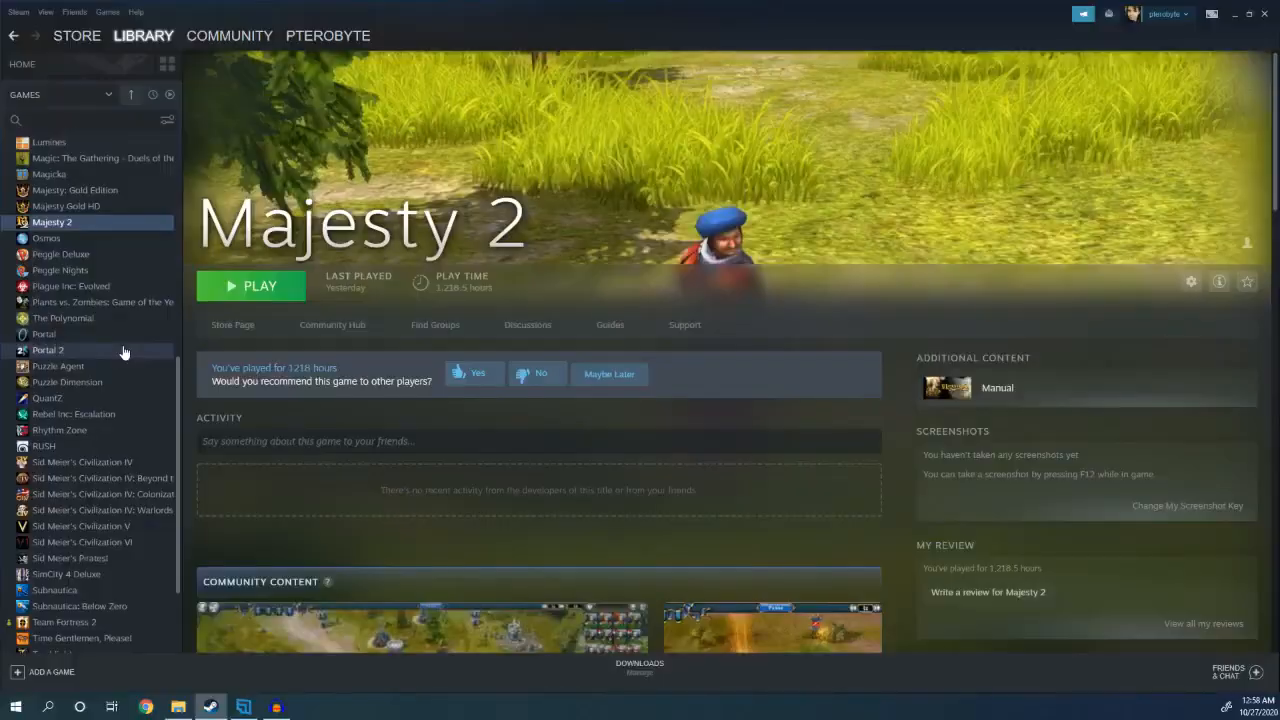
click(48, 350)
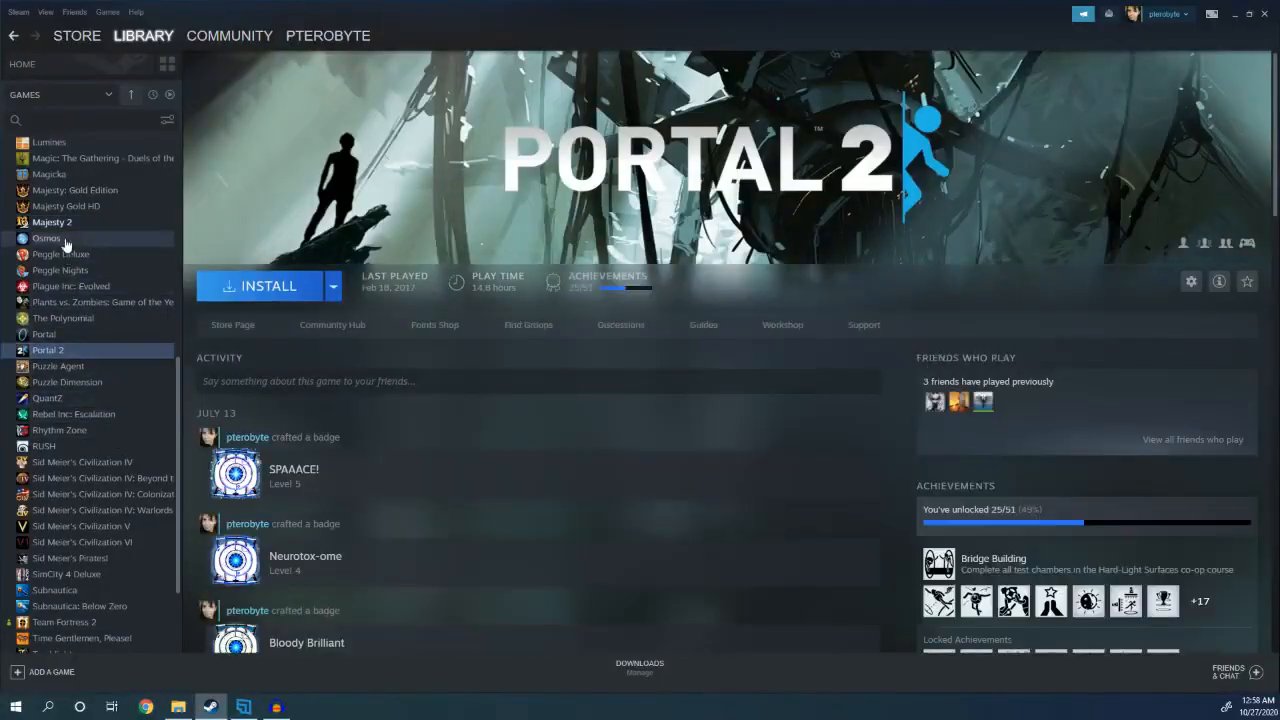
mouse_move(64, 228)
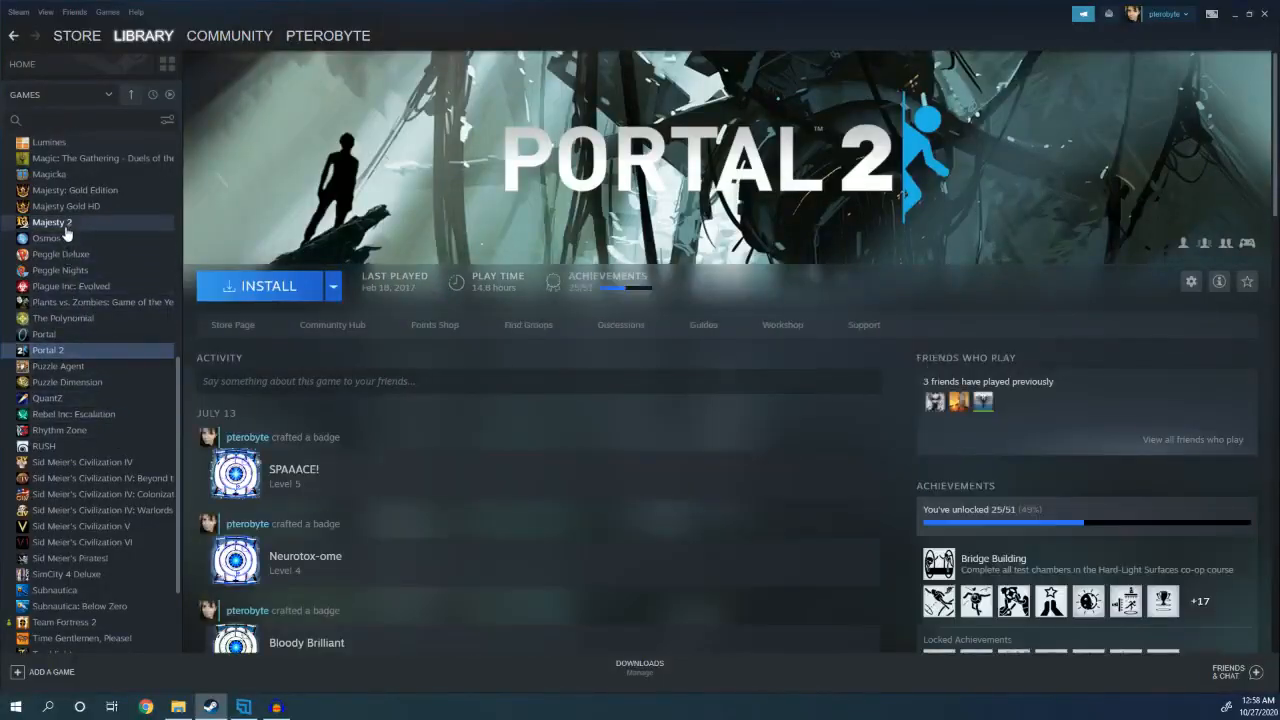
click(46, 236)
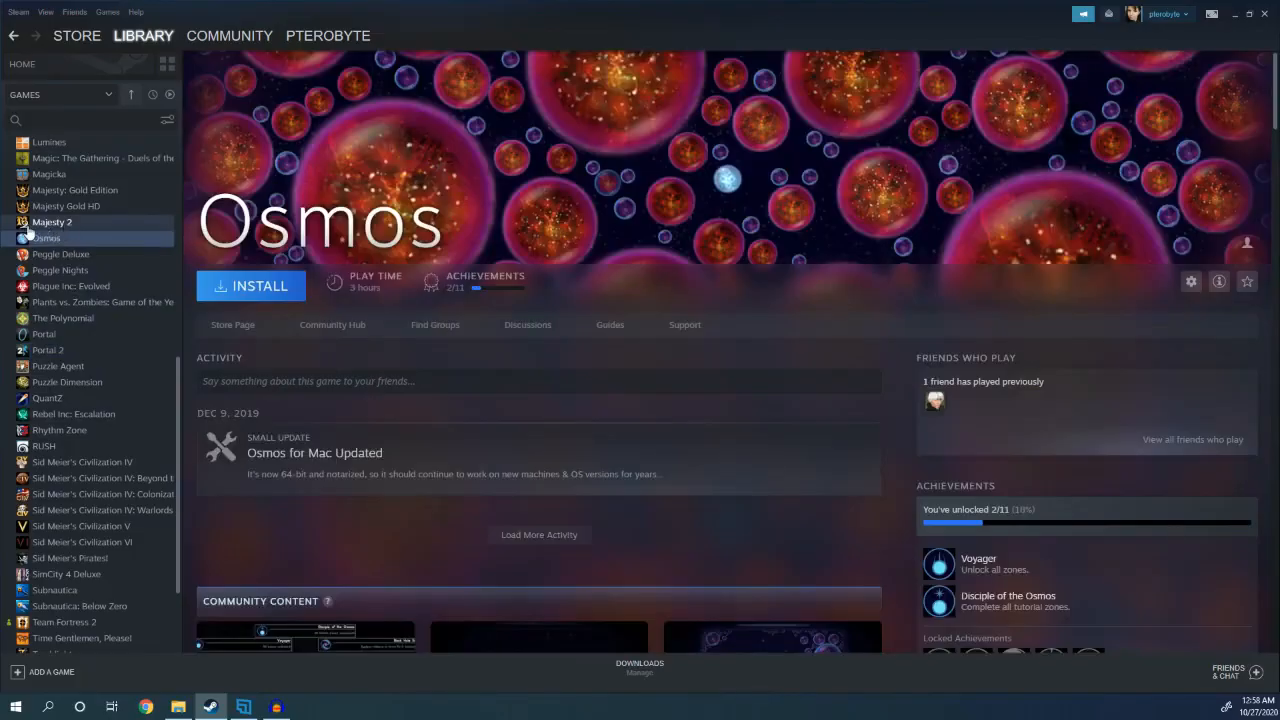
click(52, 222)
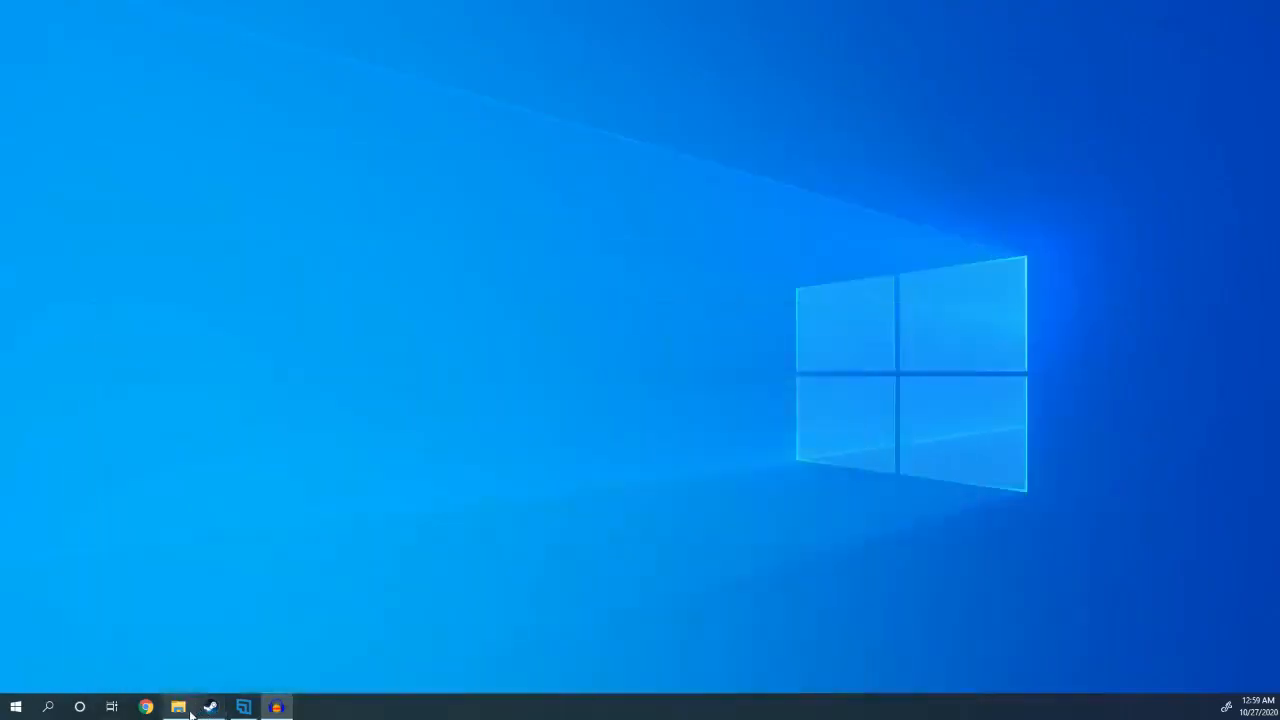
- Navigate This PC > Windows_OS (C:) > Program Files (x86) and select the Steam folder
click(178, 706)
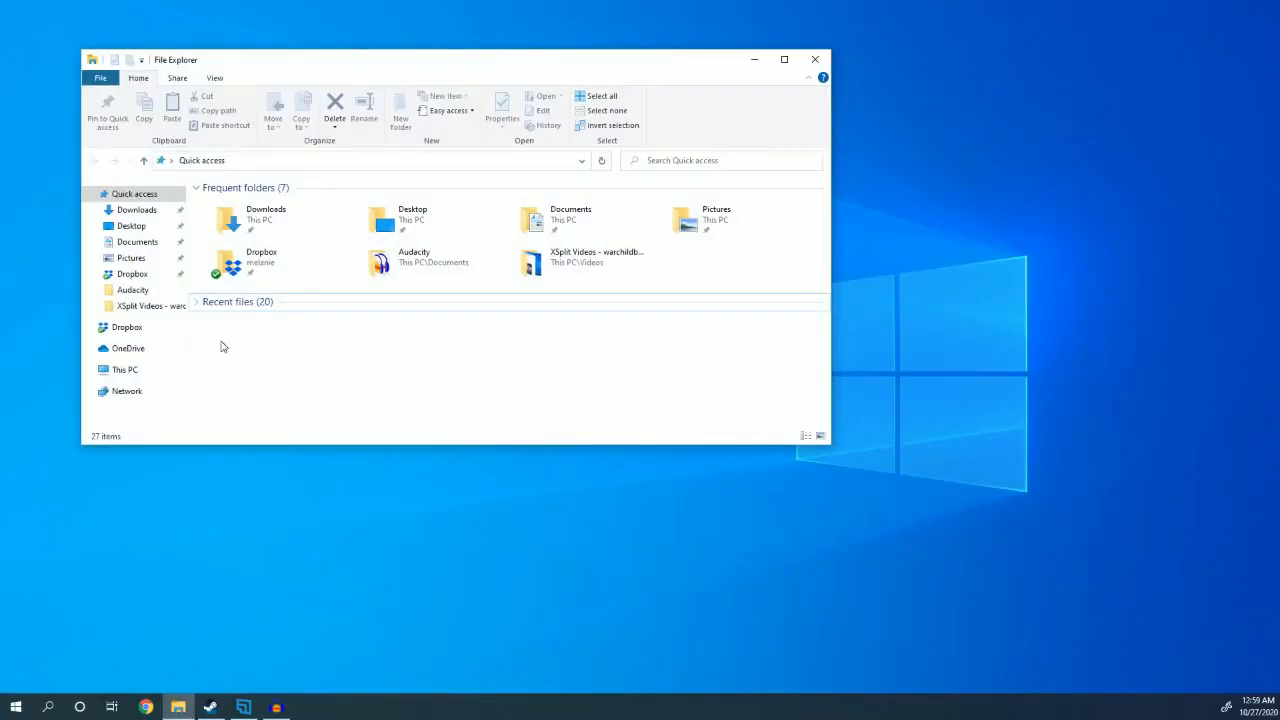
mouse_move(268, 360)
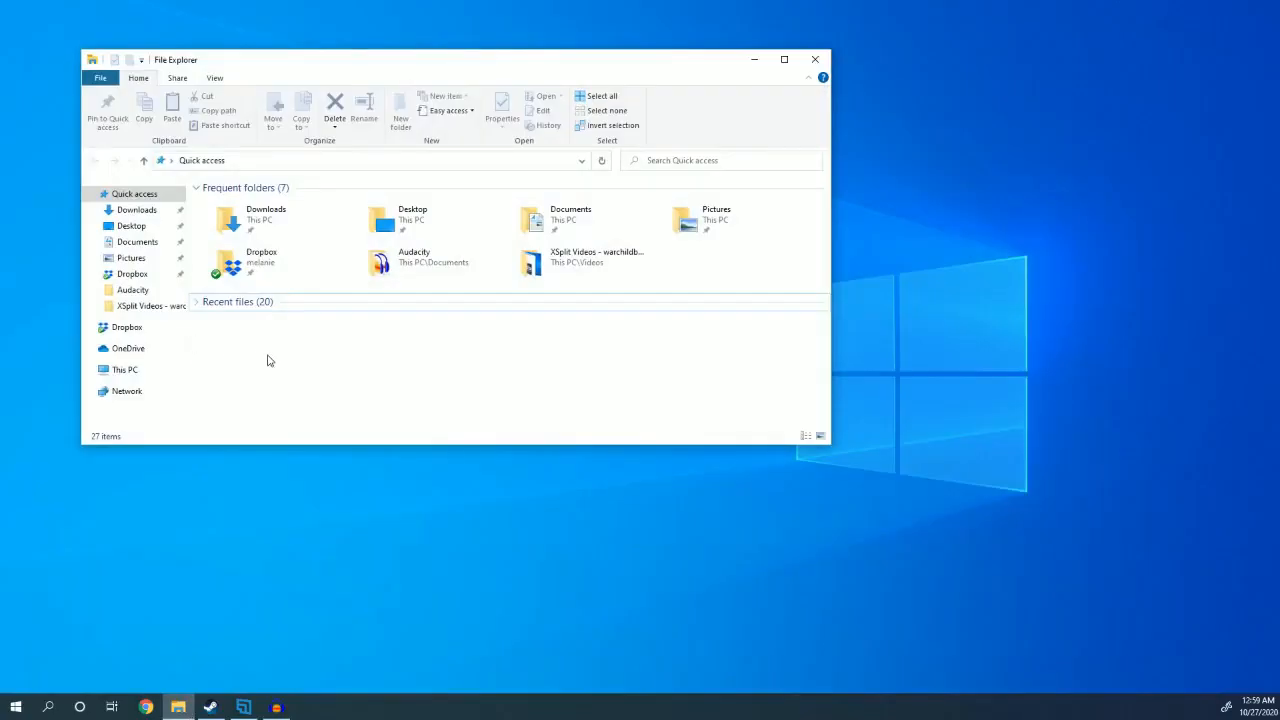
mouse_move(124, 368)
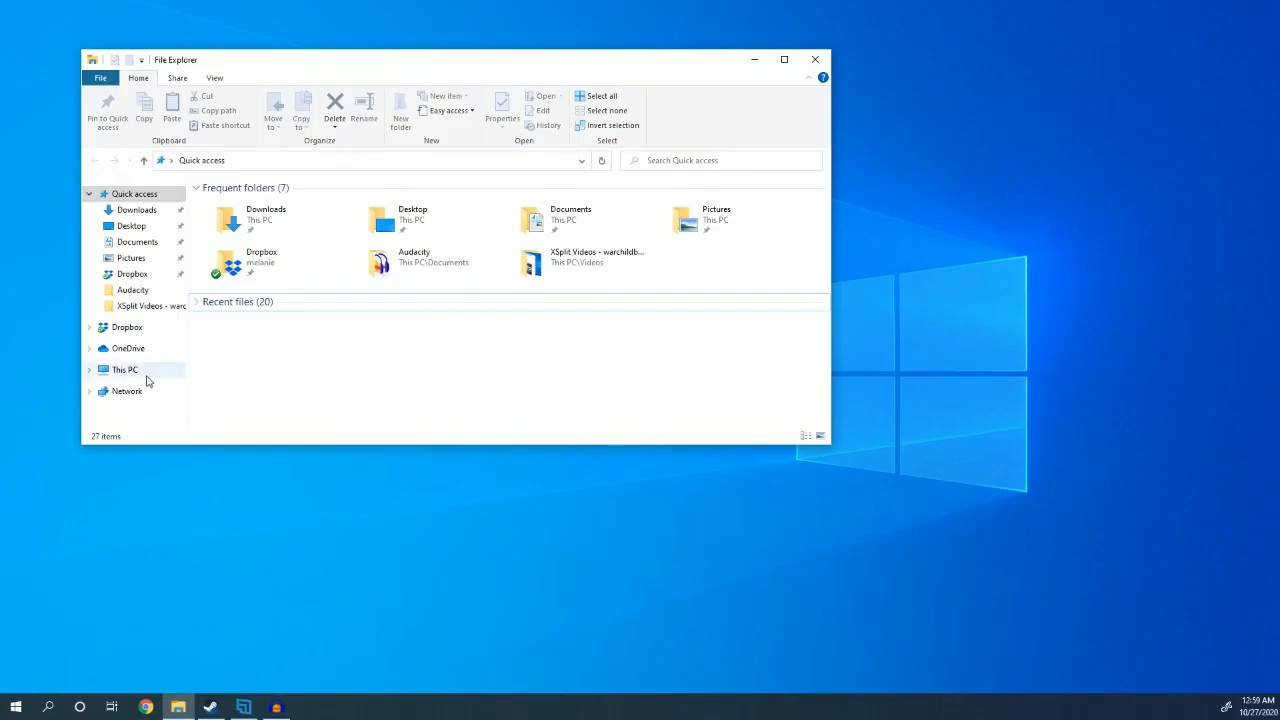
mouse_move(140, 348)
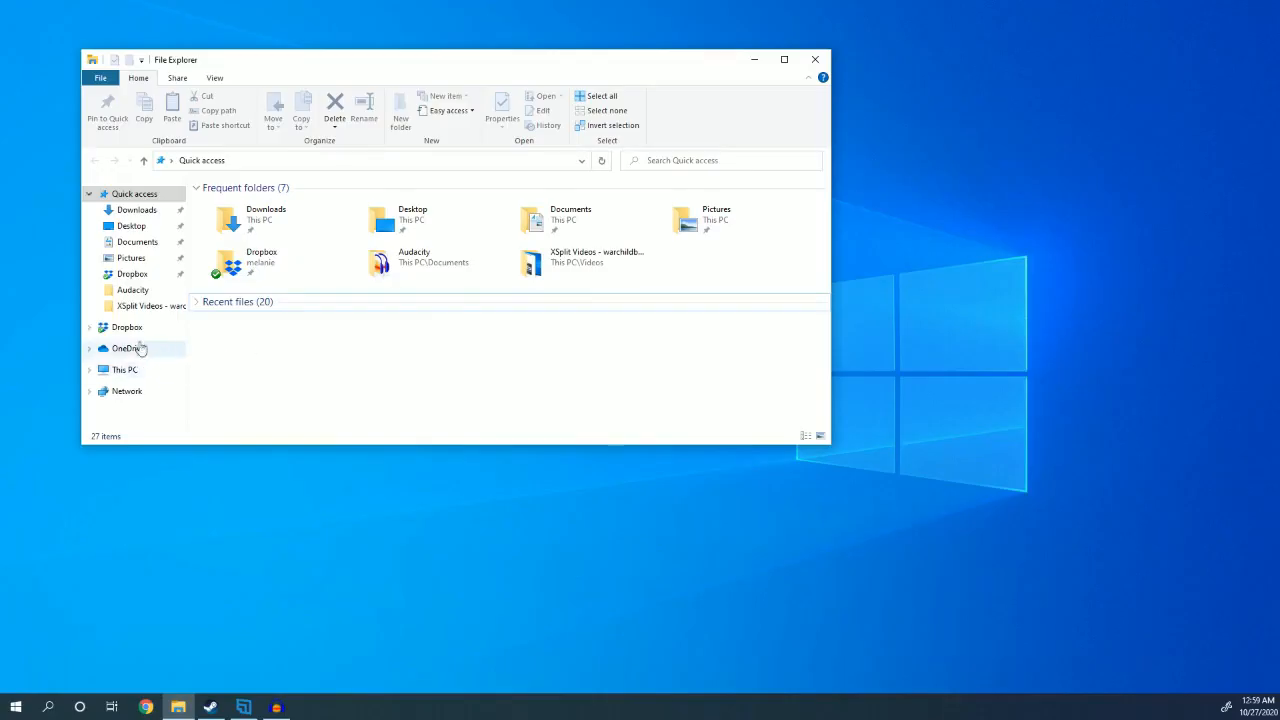
click(124, 368)
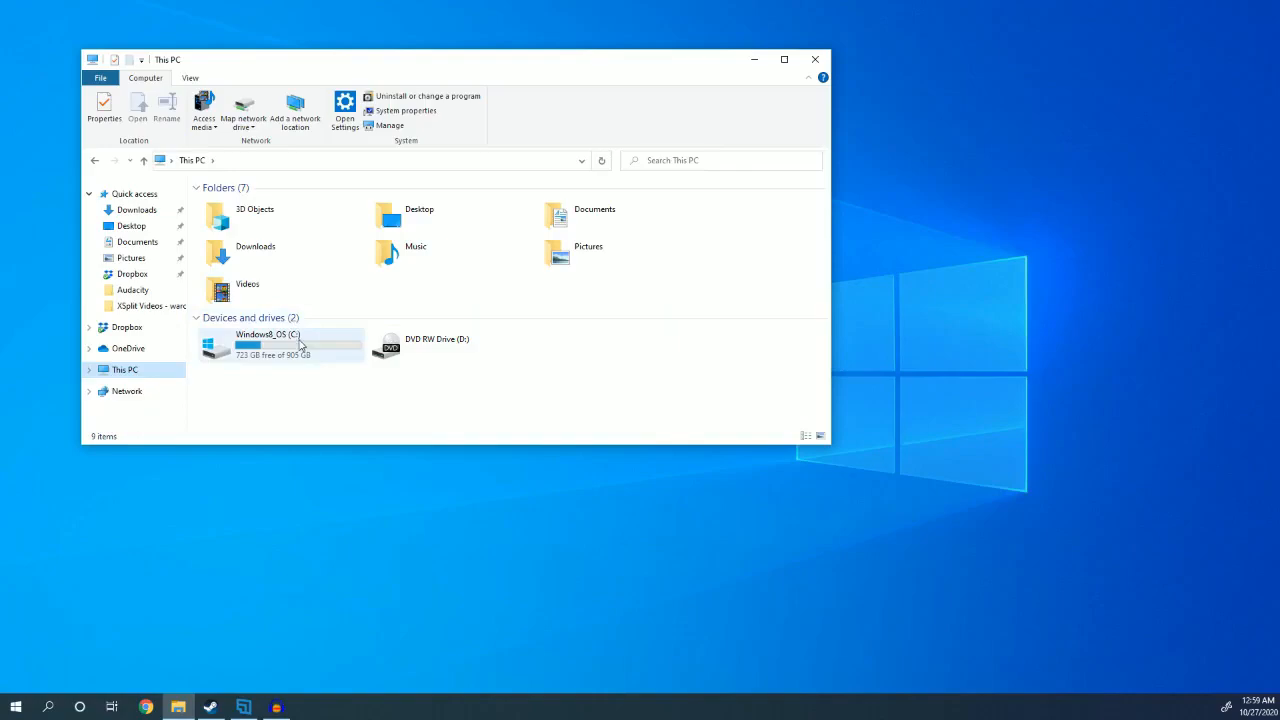
double_click(268, 344)
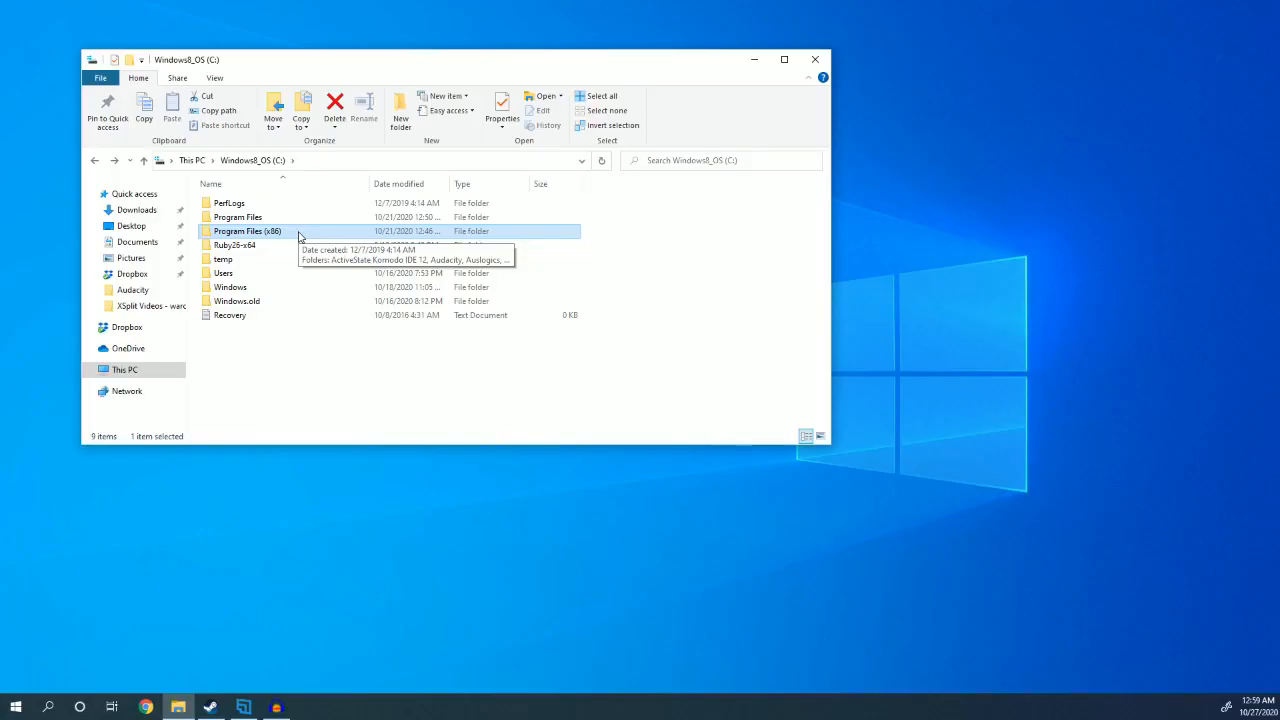
double_click(248, 232)
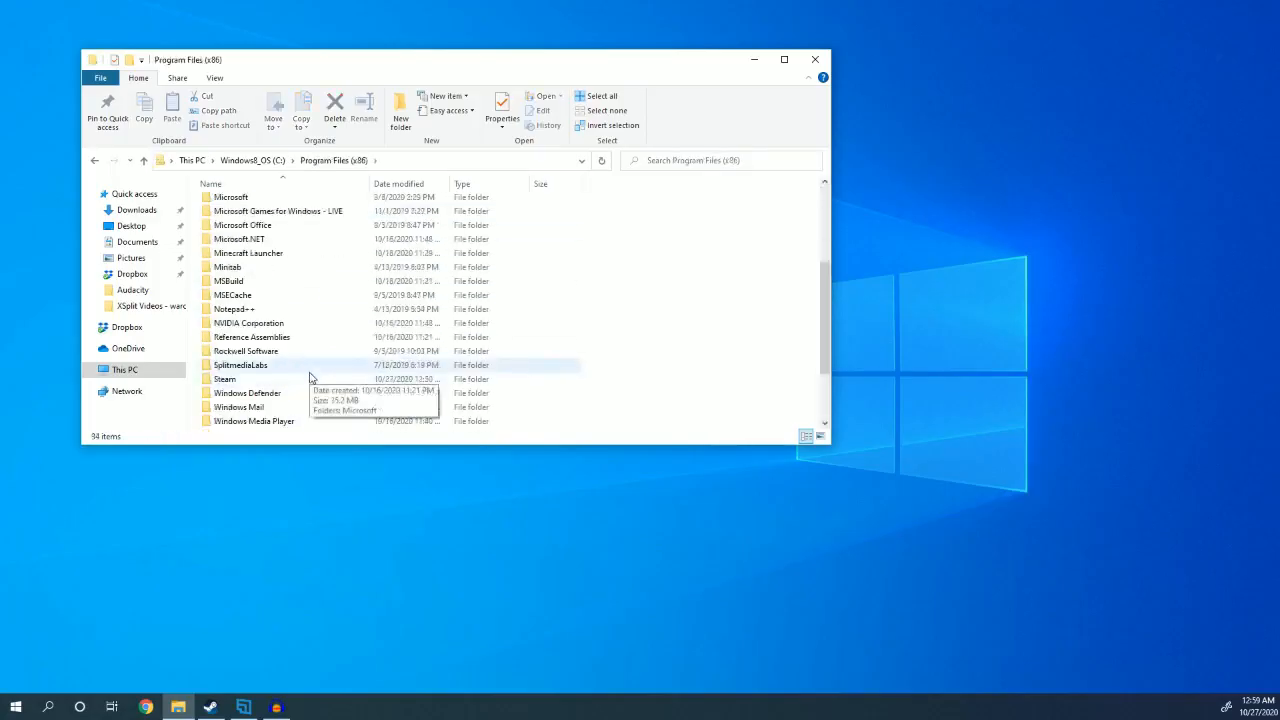
click(224, 378)
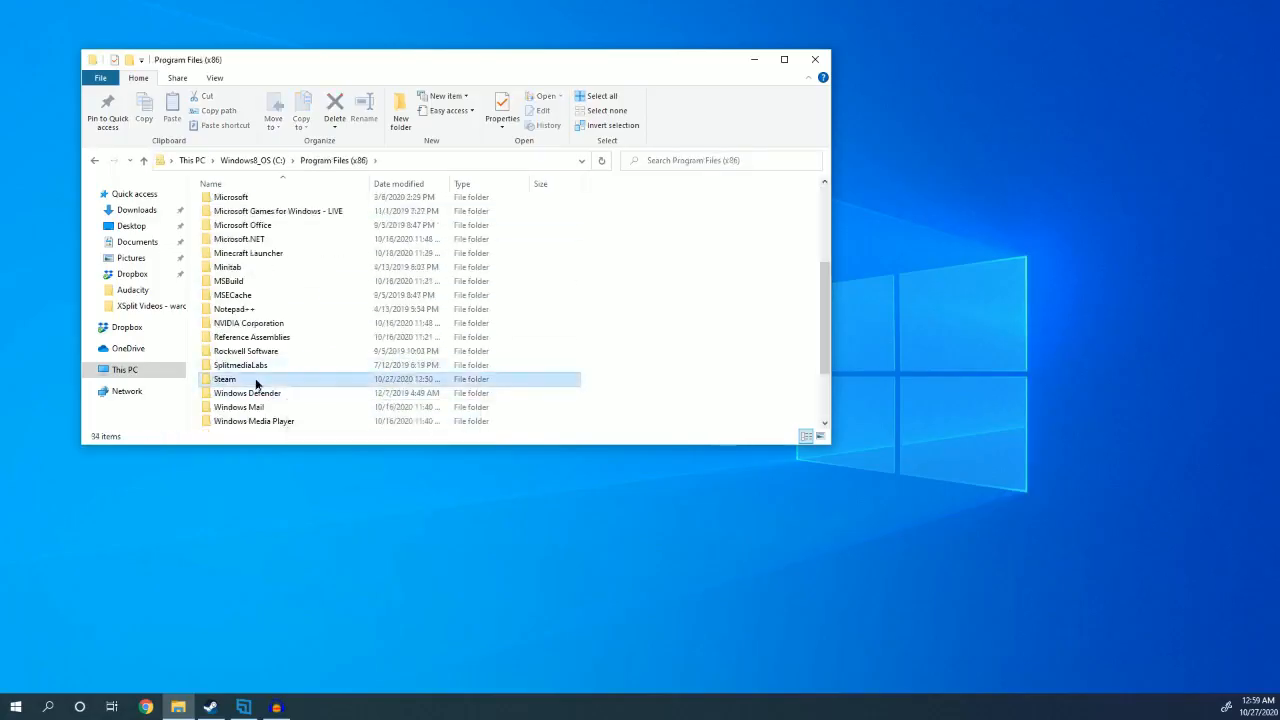
- Go into Steam\steamapps\common, copy the Majesty 2 folder and paste it onto the desktop
double_click(224, 380)
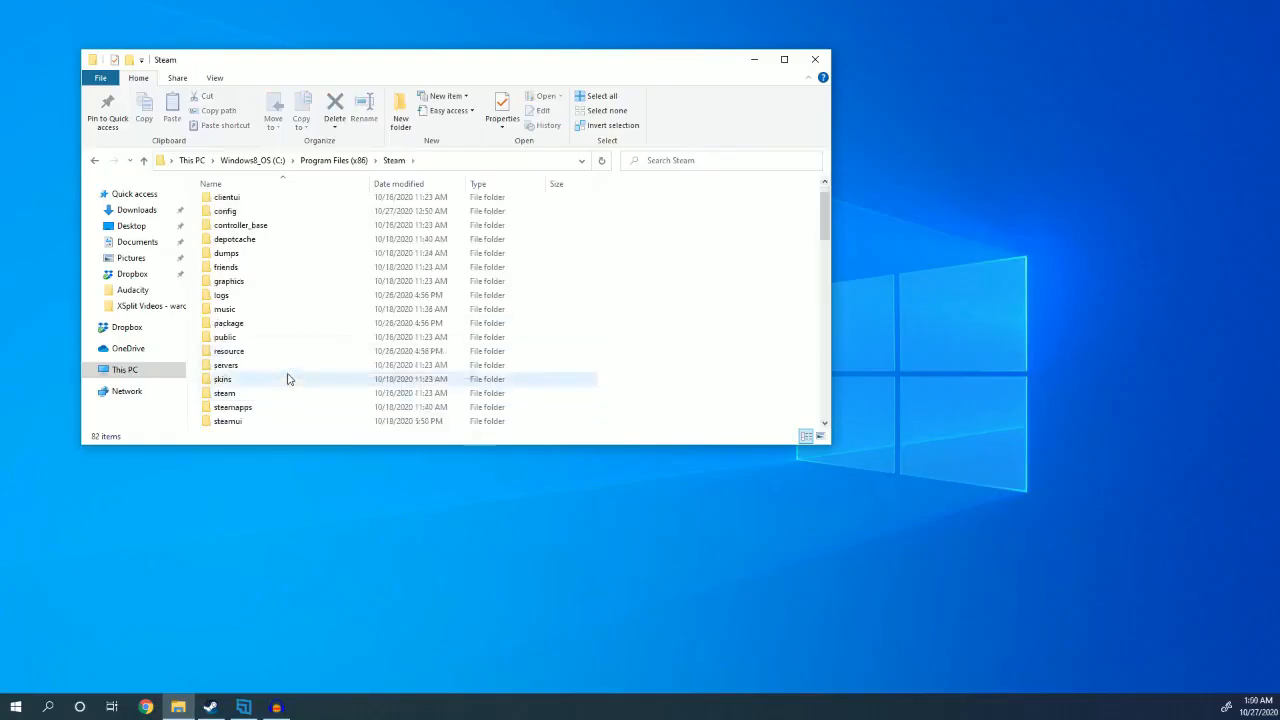
scroll(down, 3)
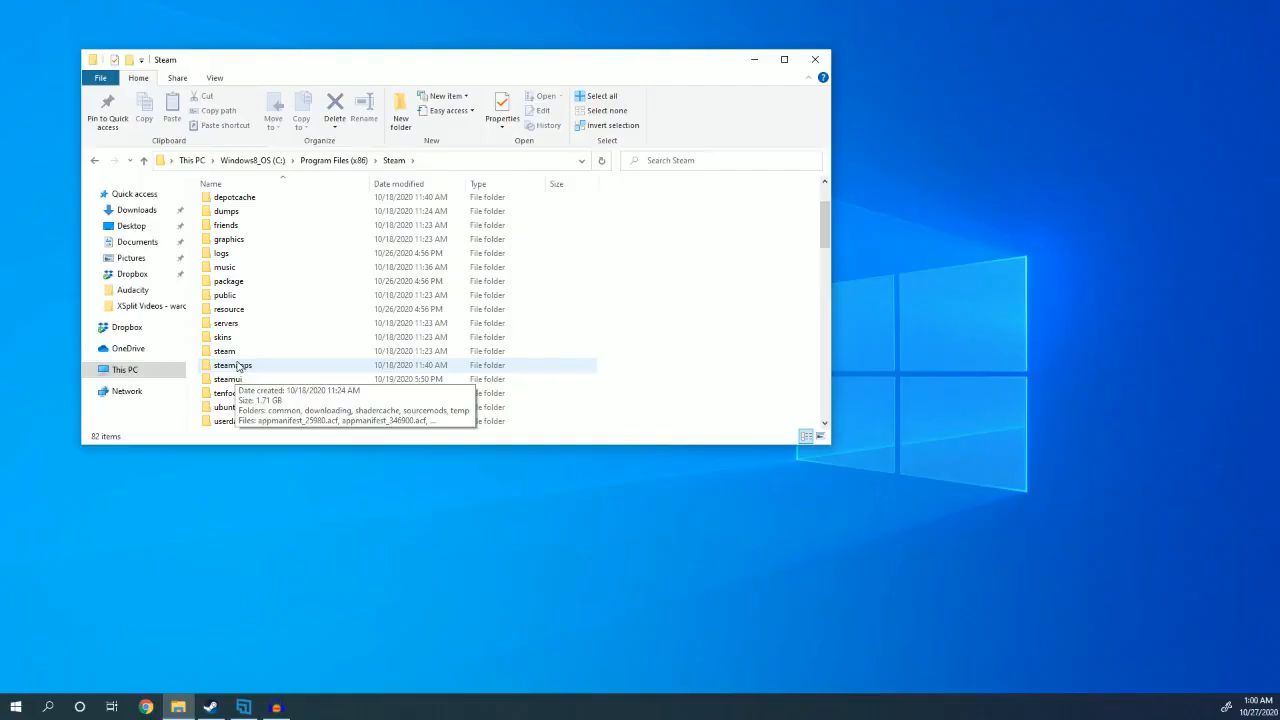
double_click(232, 364)
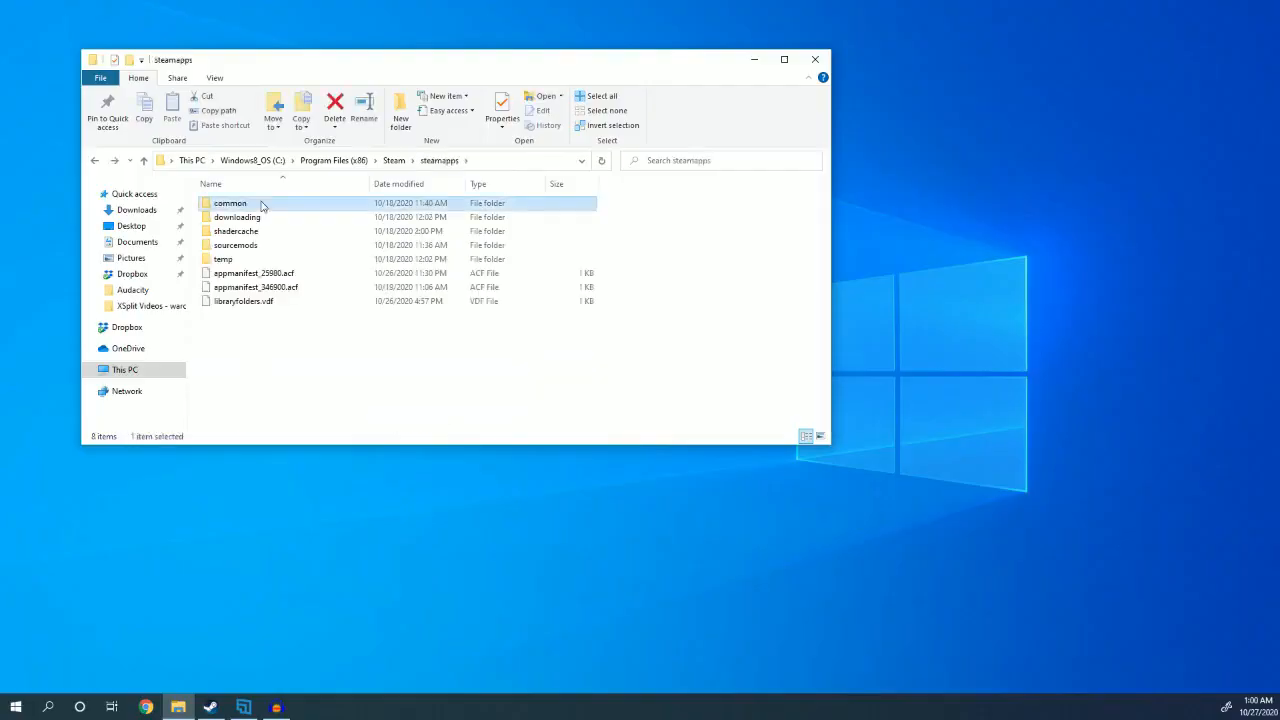
double_click(230, 204)
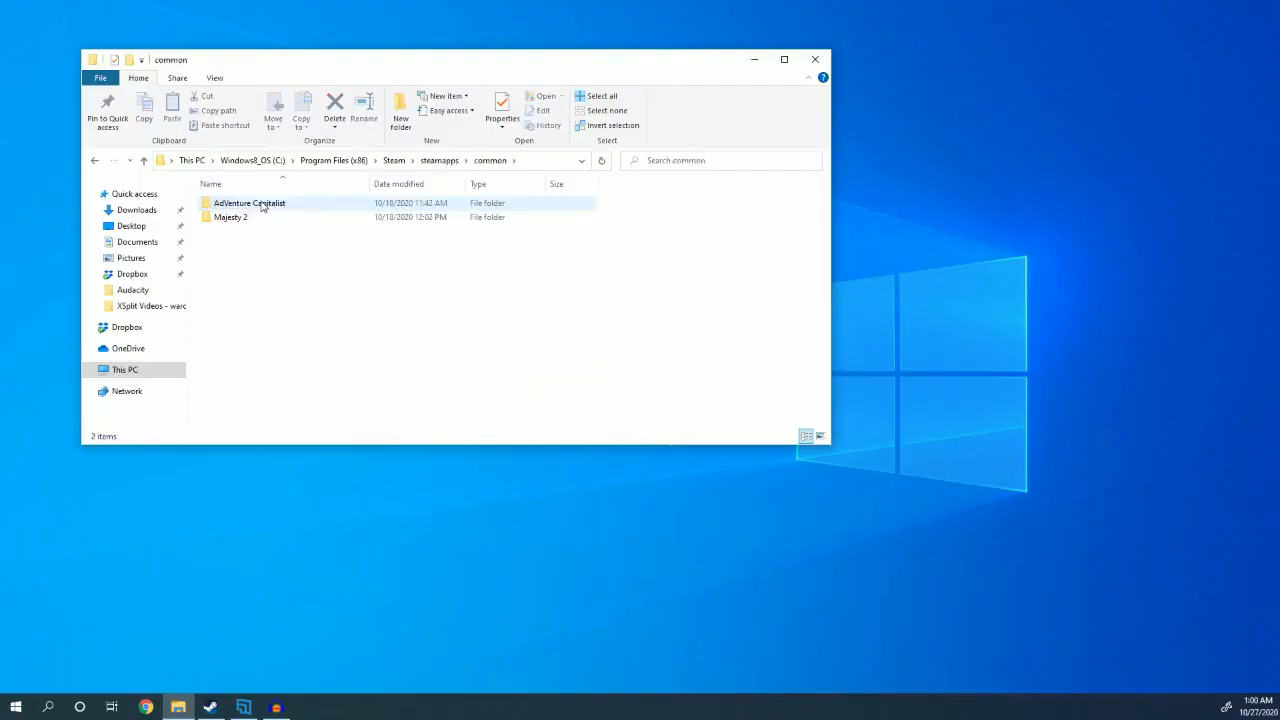
click(230, 216)
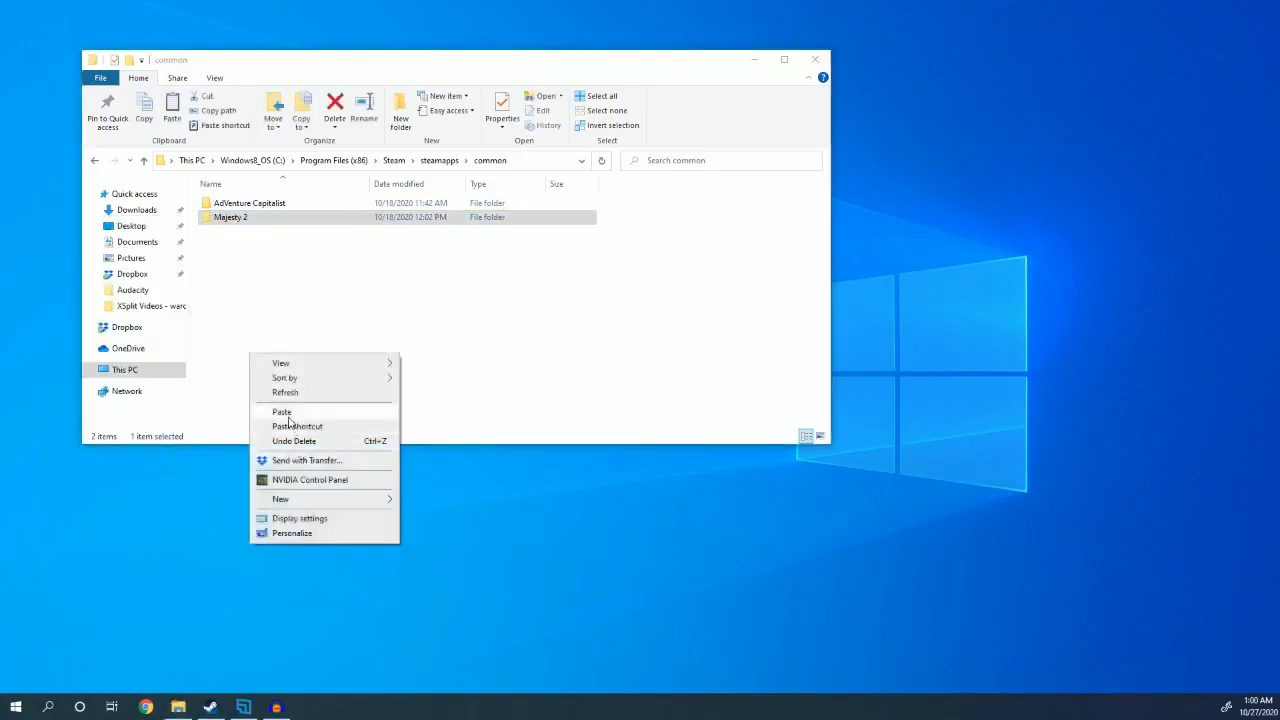
click(312, 472)
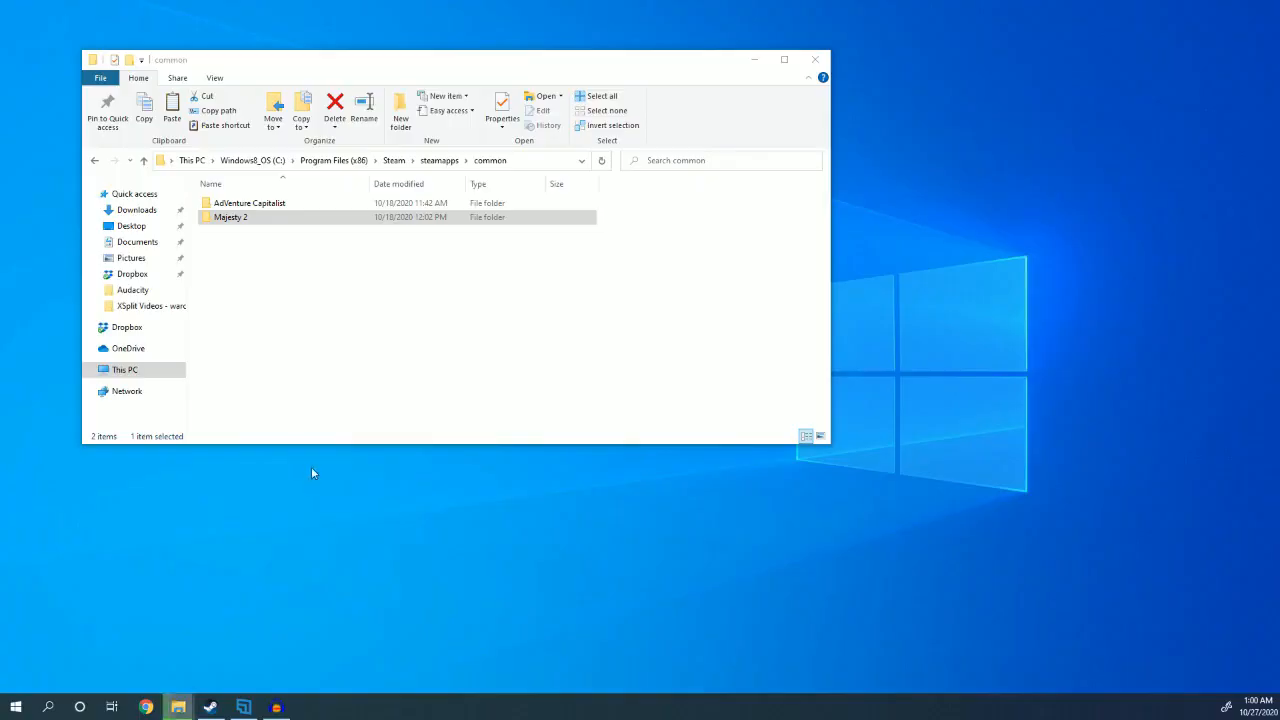
mouse_move(316, 464)
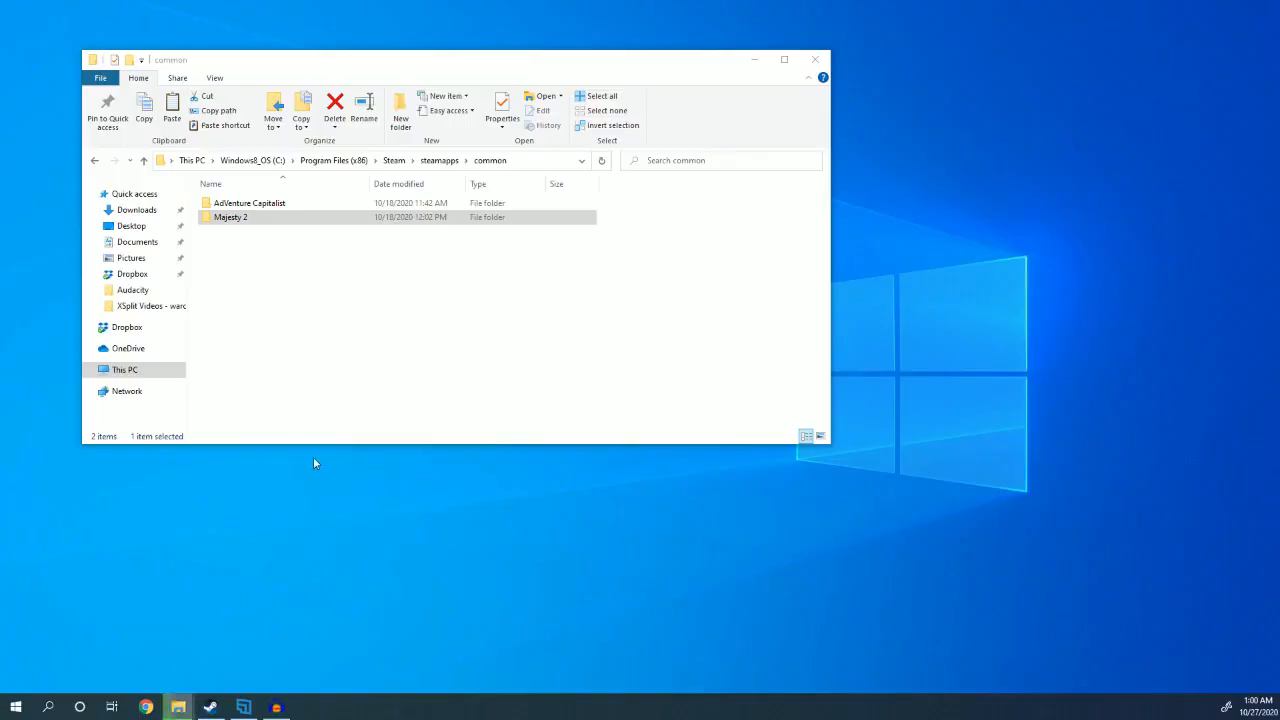
mouse_move(432, 500)
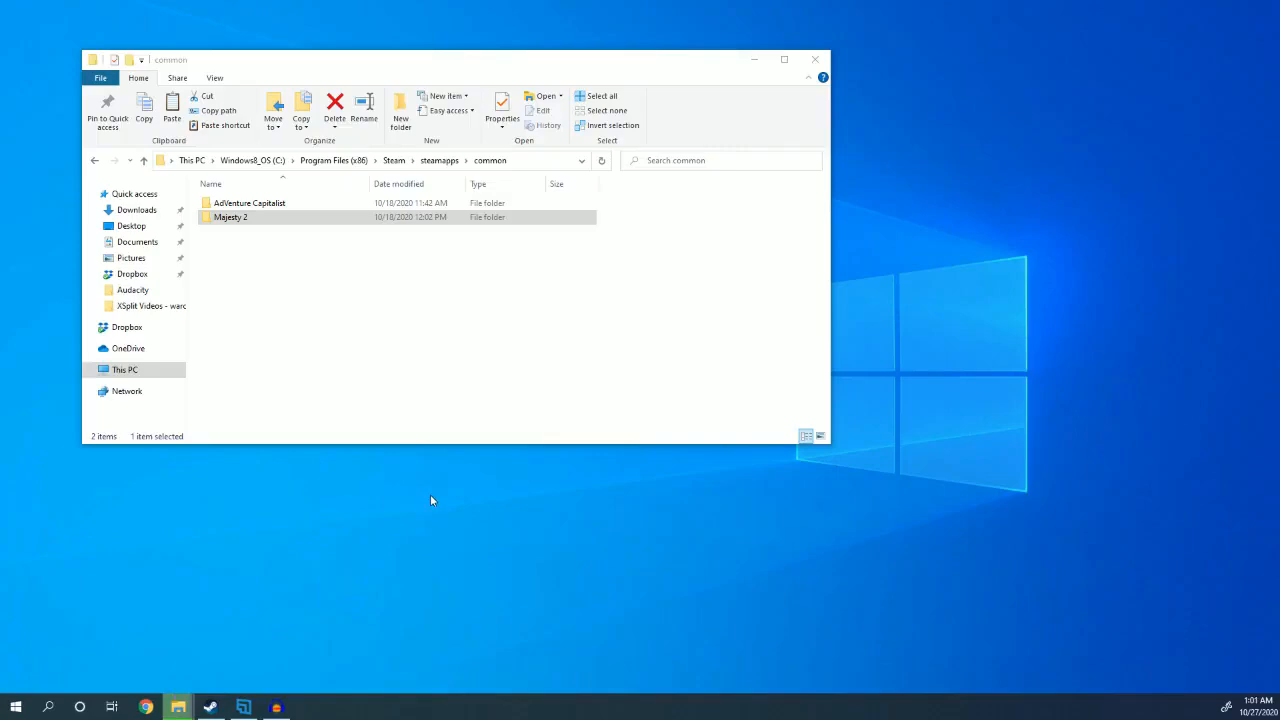
mouse_move(424, 516)
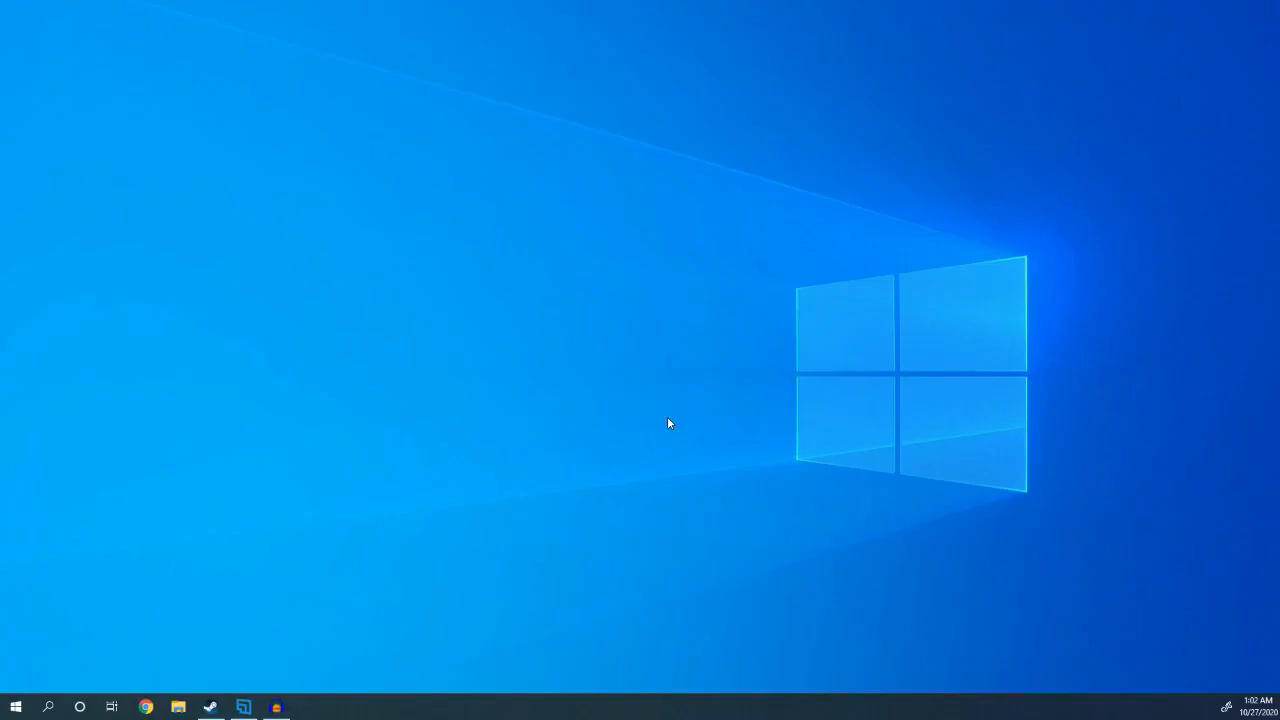
- Search Start for 'add re' and launch Add or remove programs in Settings
click(48, 704)
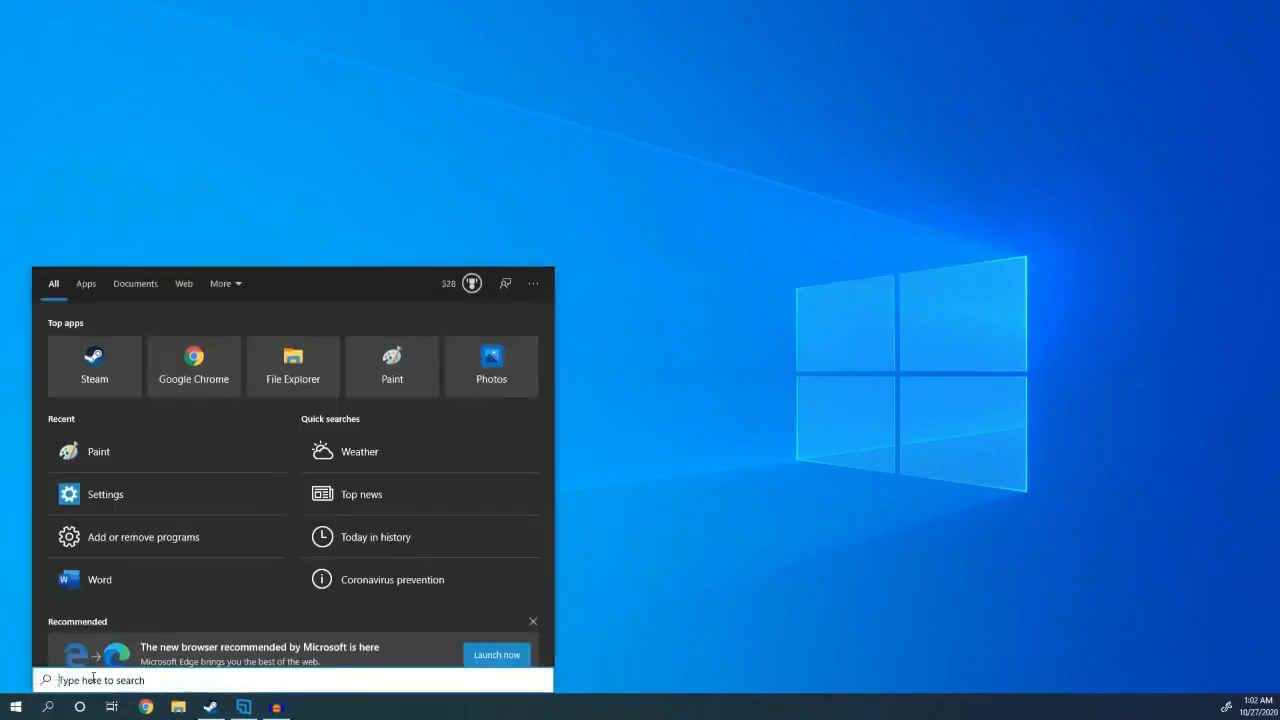
text(add remove)
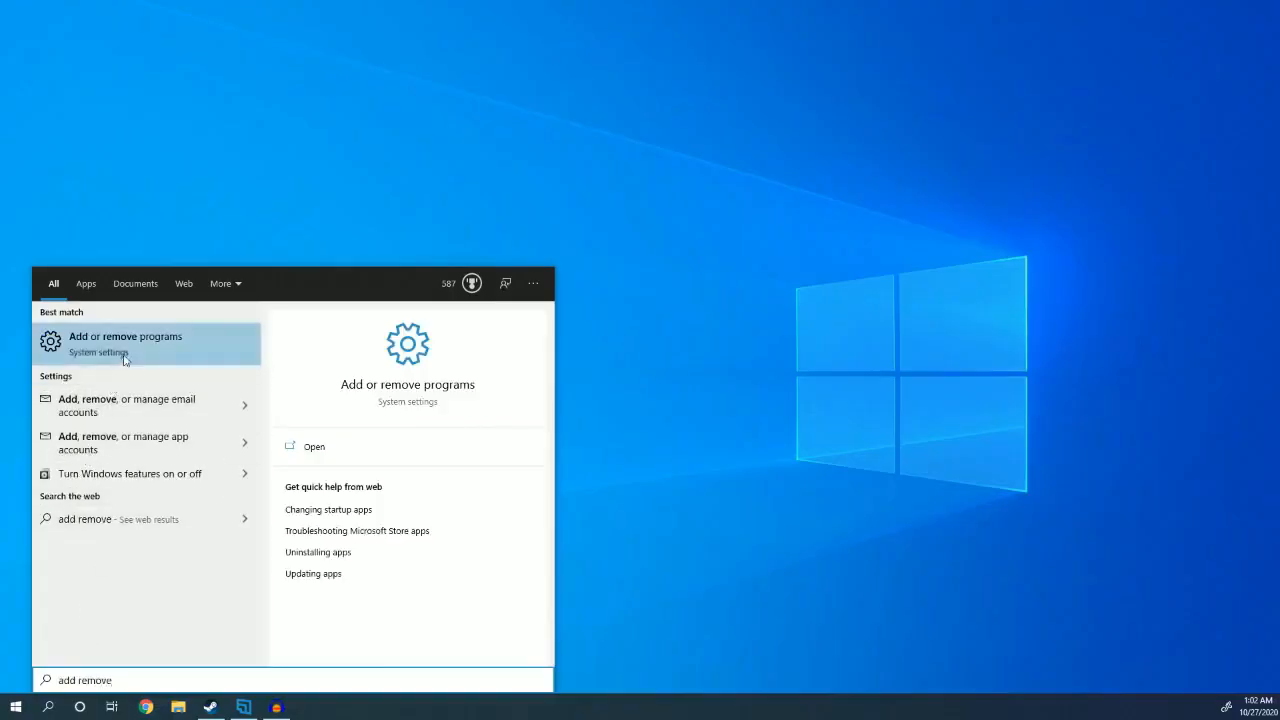
click(124, 344)
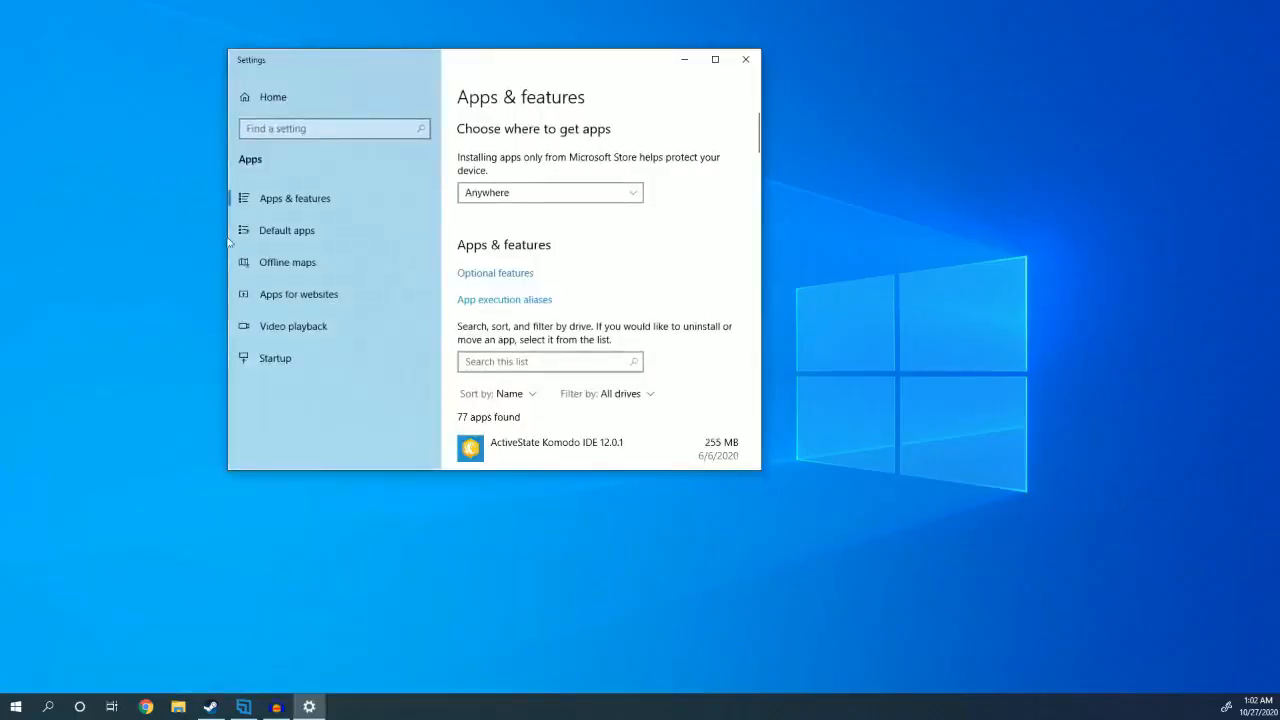
mouse_move(758, 466)
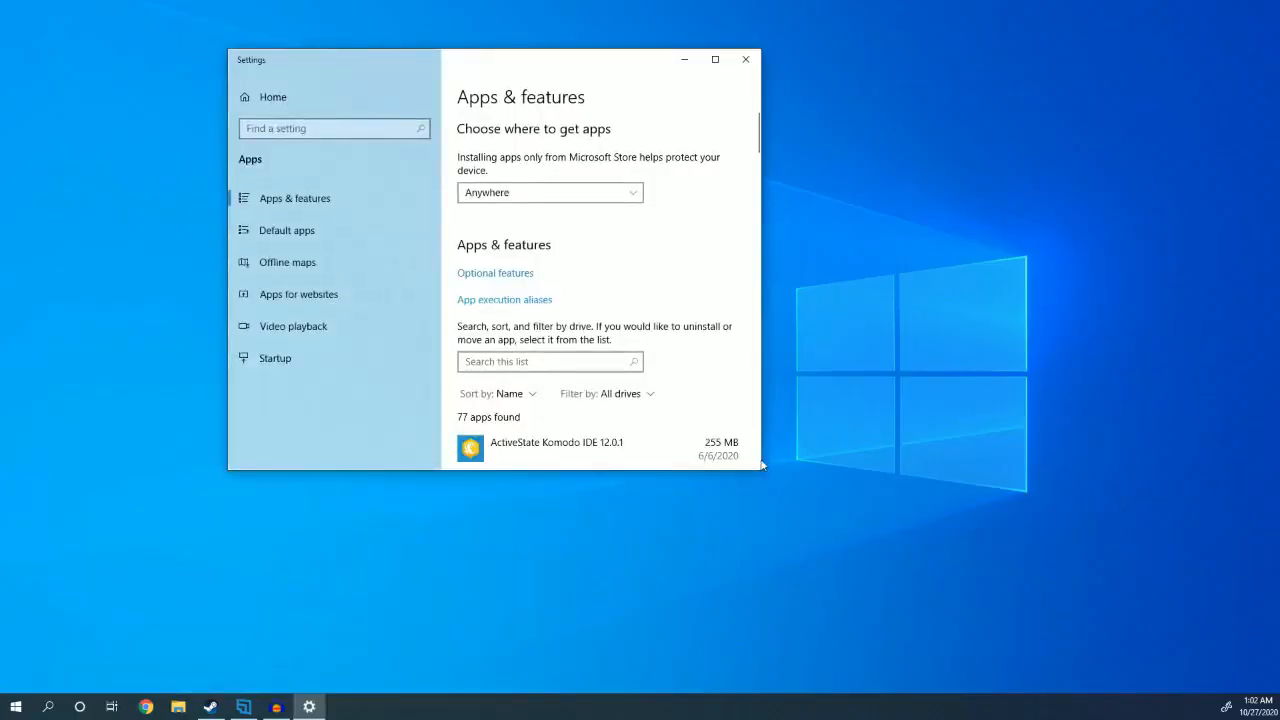
- Maximize Settings and scroll the Apps & features list down to Steam
click(712, 60)
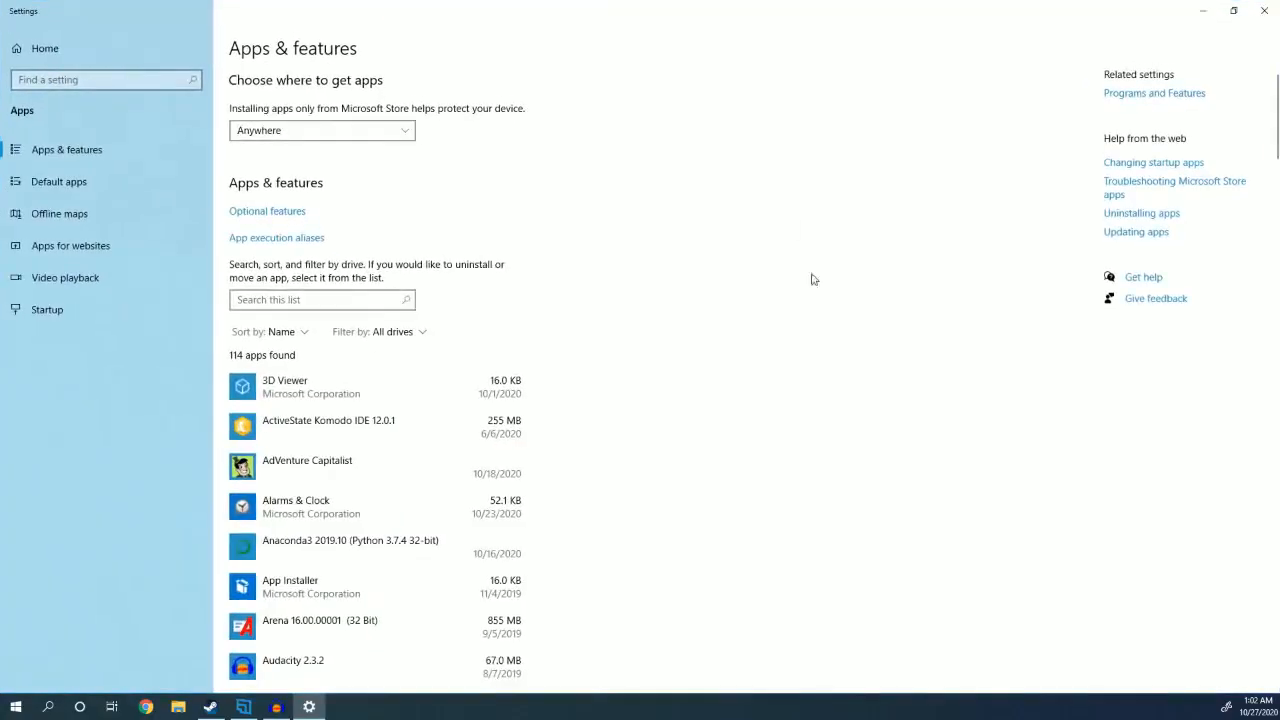
scroll(down, 3)
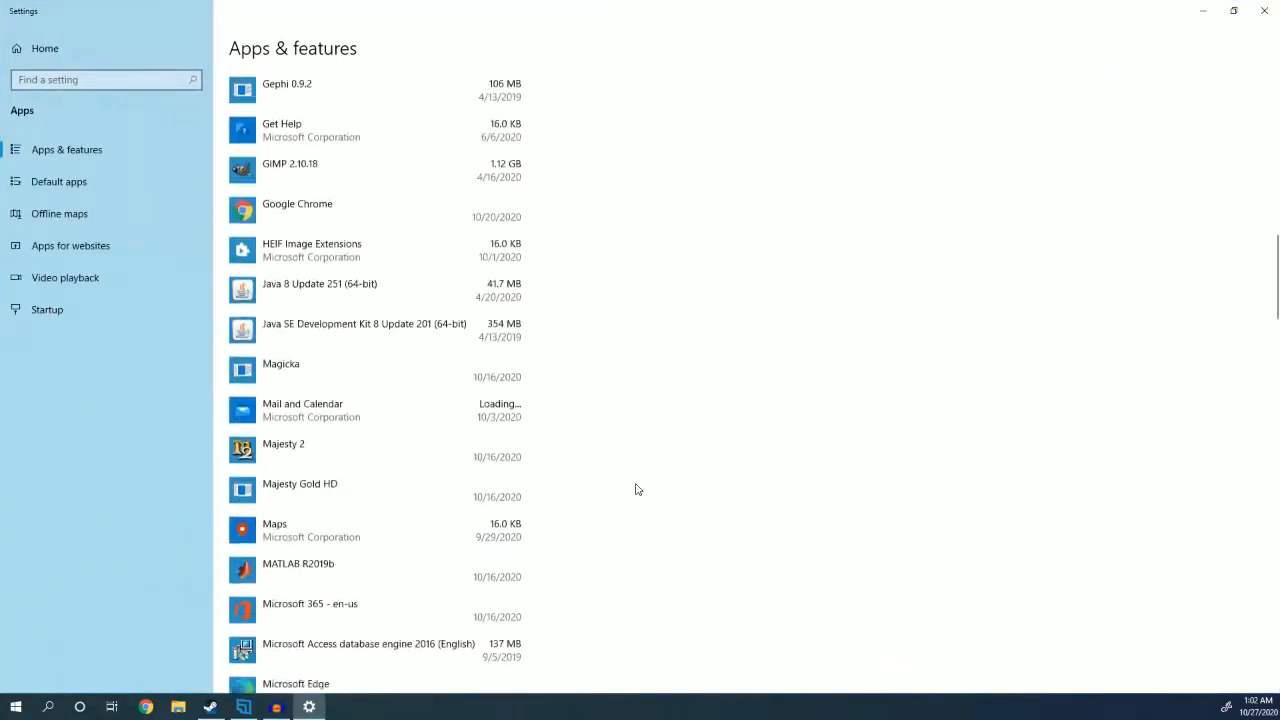
scroll(down, 3)
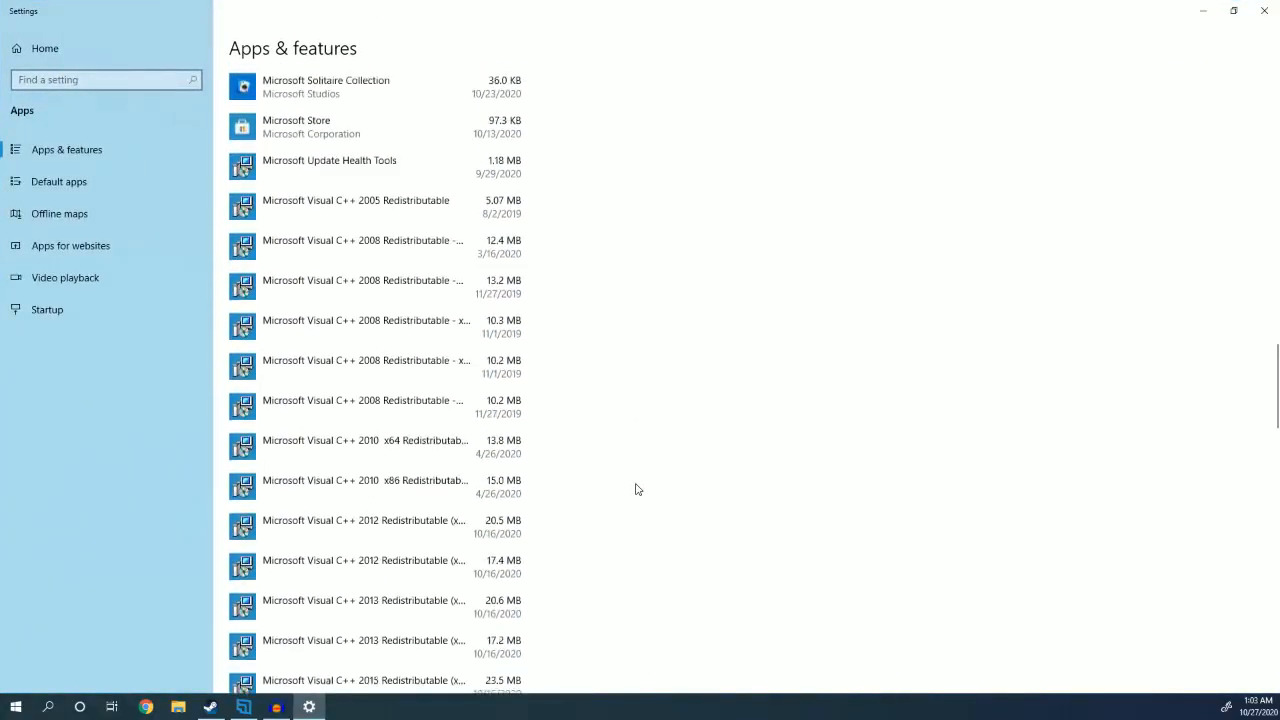
scroll(down, 3)
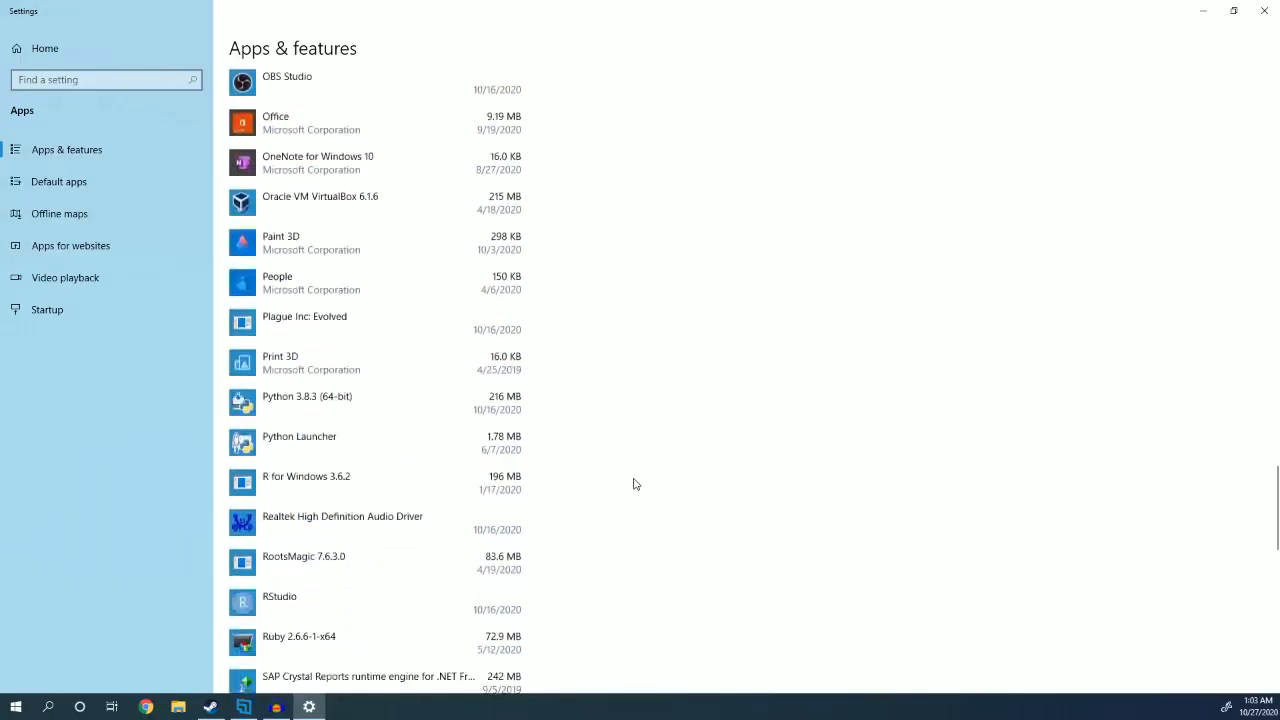
scroll(down, 3)
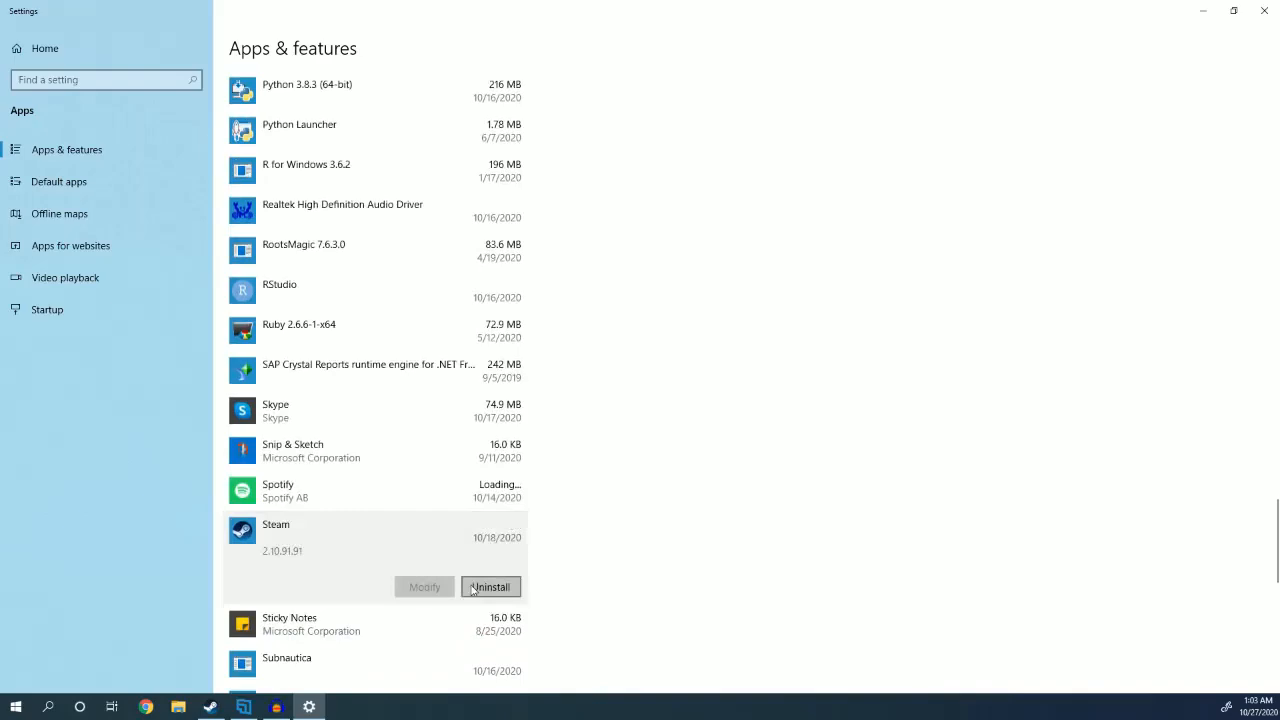
- Uninstall Steam, confirming the popup and starting the Steam Uninstall wizard
click(490, 588)
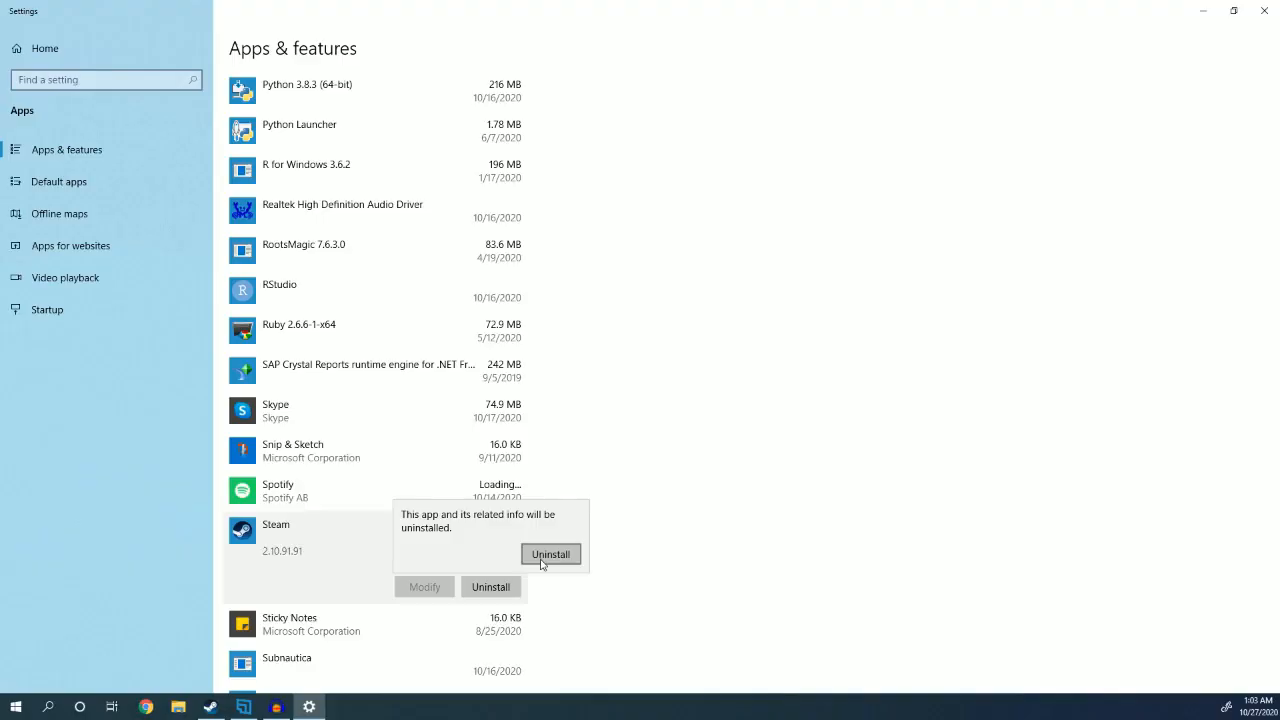
click(552, 554)
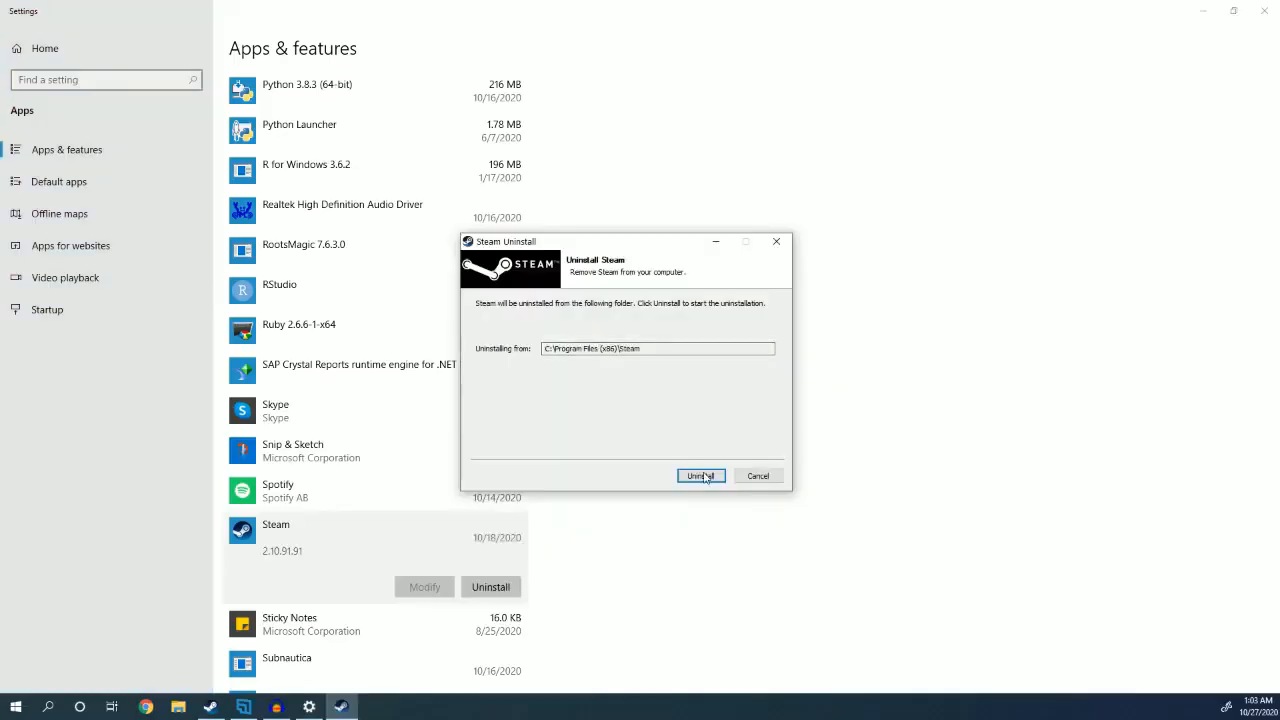
click(700, 476)
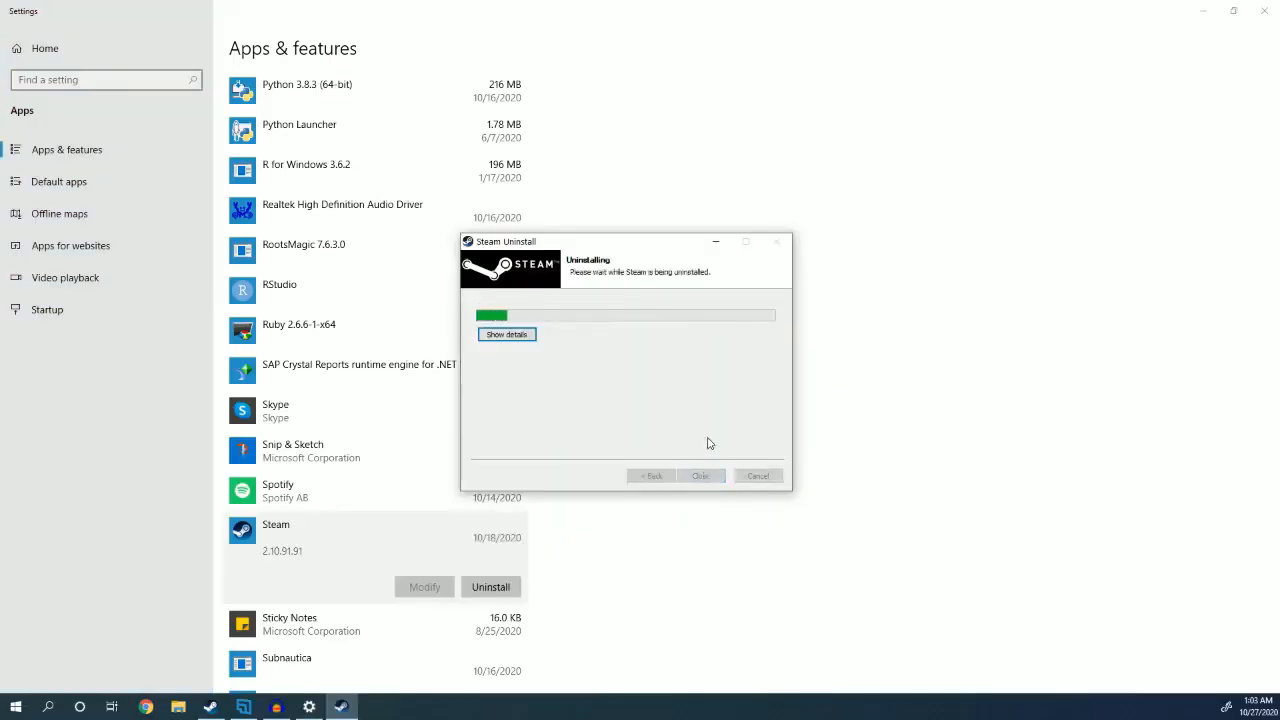